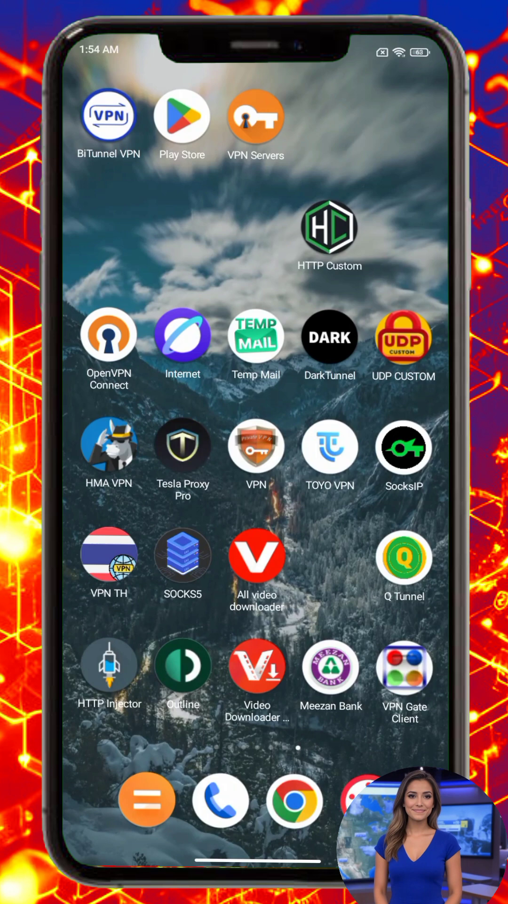
- Launch HTTP Custom, reset its saved connection config, and switch to Chrome's search page
click(330, 233)
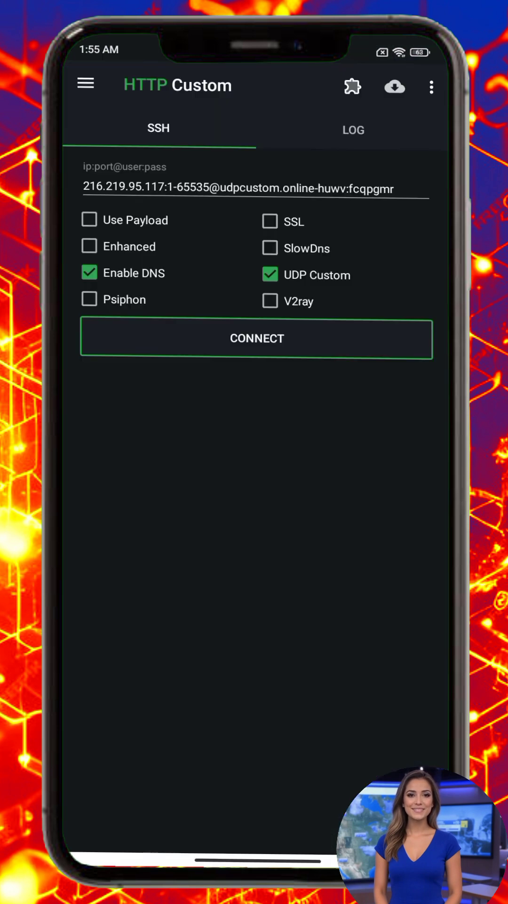
click(430, 87)
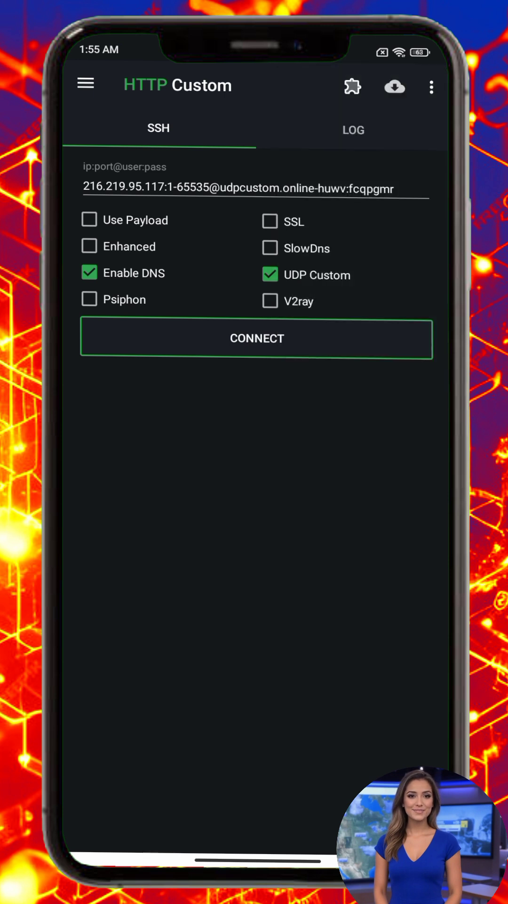
click(431, 86)
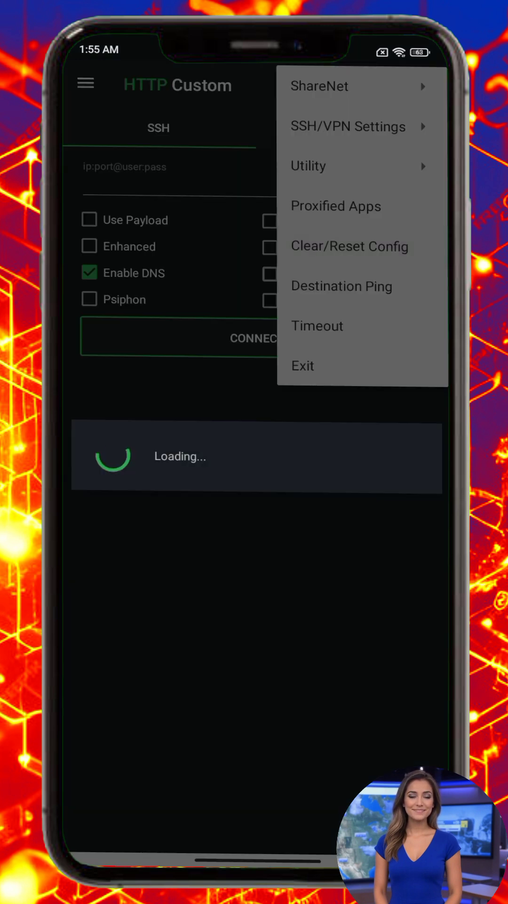
click(350, 246)
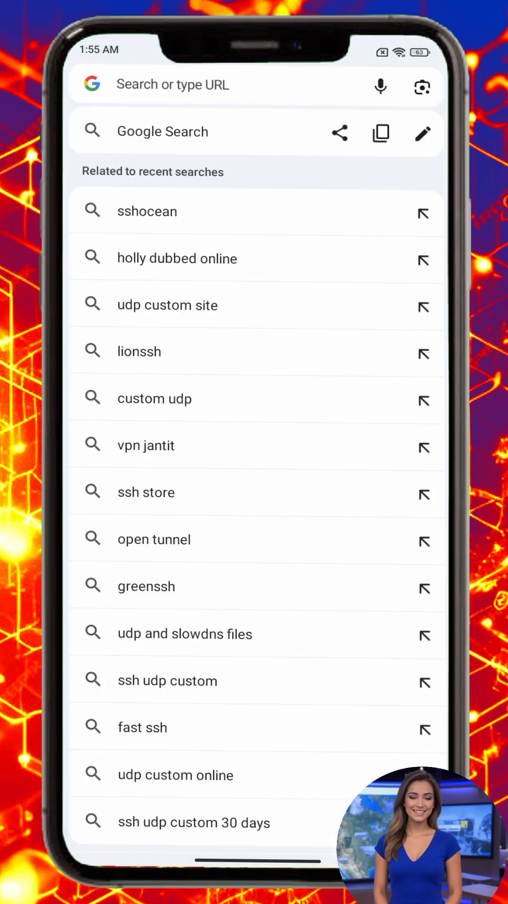
- Search 'ssh udp .online' and open the sshudp.online SSH UDP Custom Servers page
text(s)
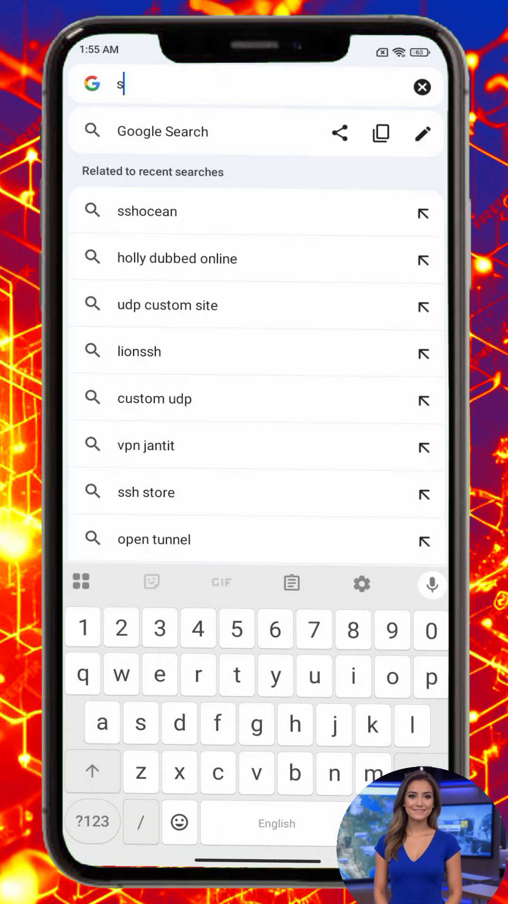
text(ssh udp .online)
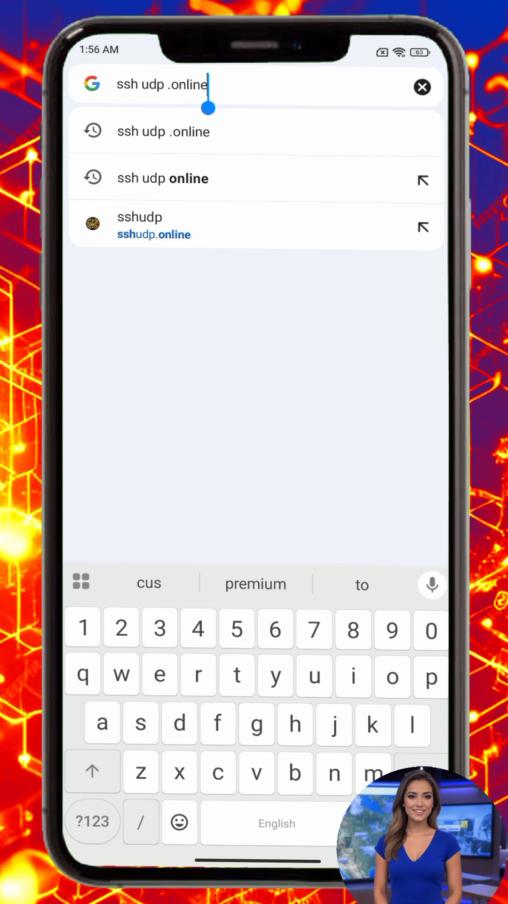
click(164, 131)
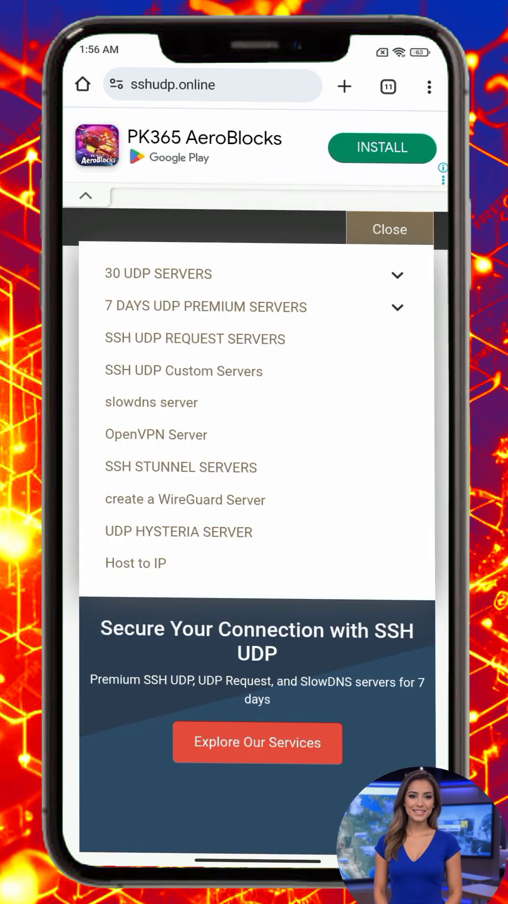
click(183, 370)
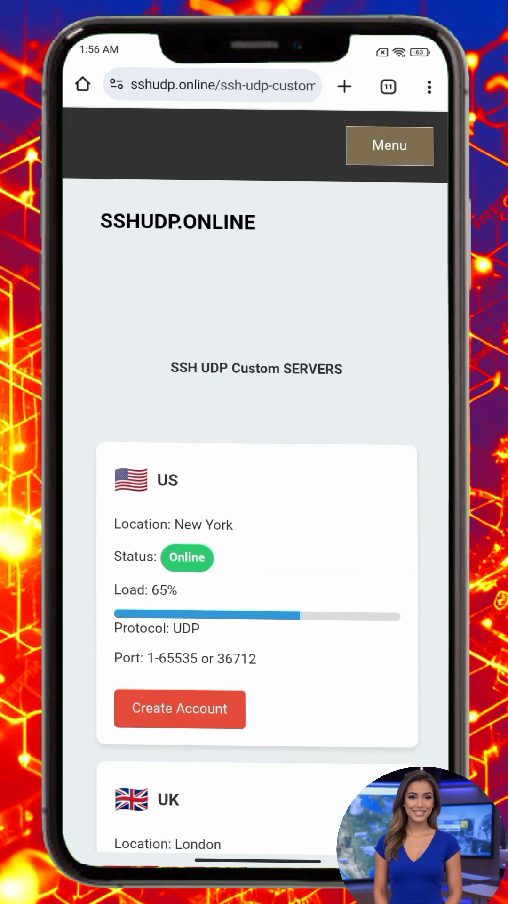
- Fill in and submit the Create Account form on the US New York server card
click(180, 709)
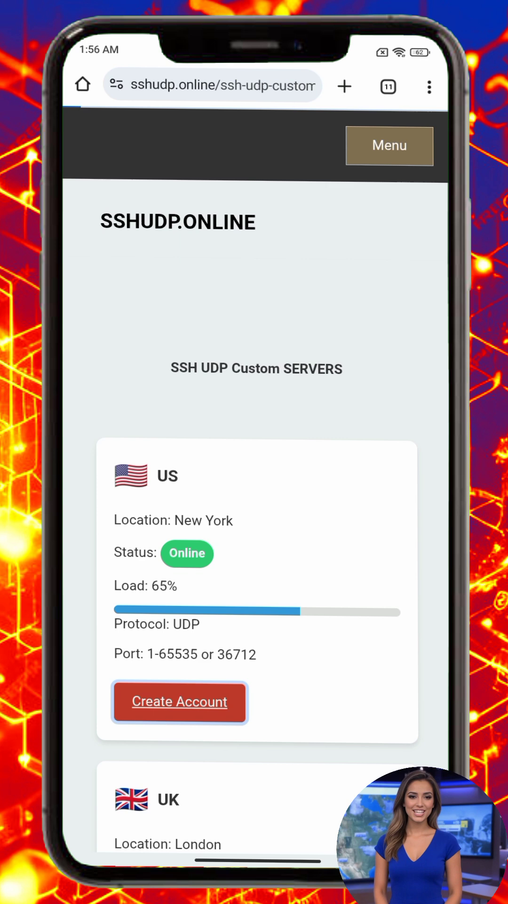
click(179, 702)
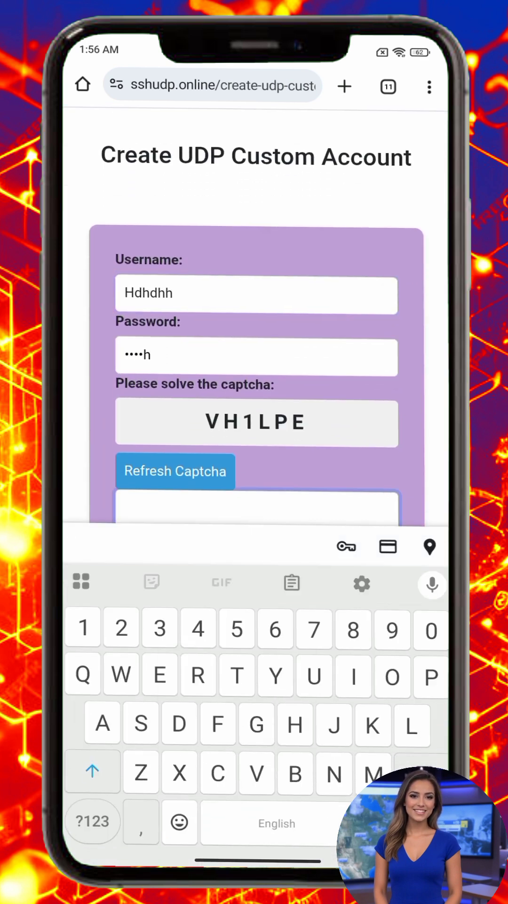
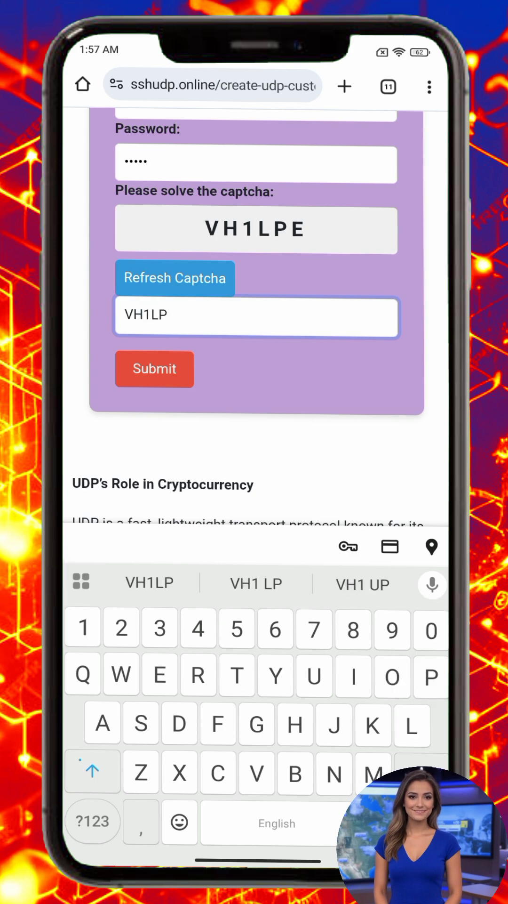
click(154, 369)
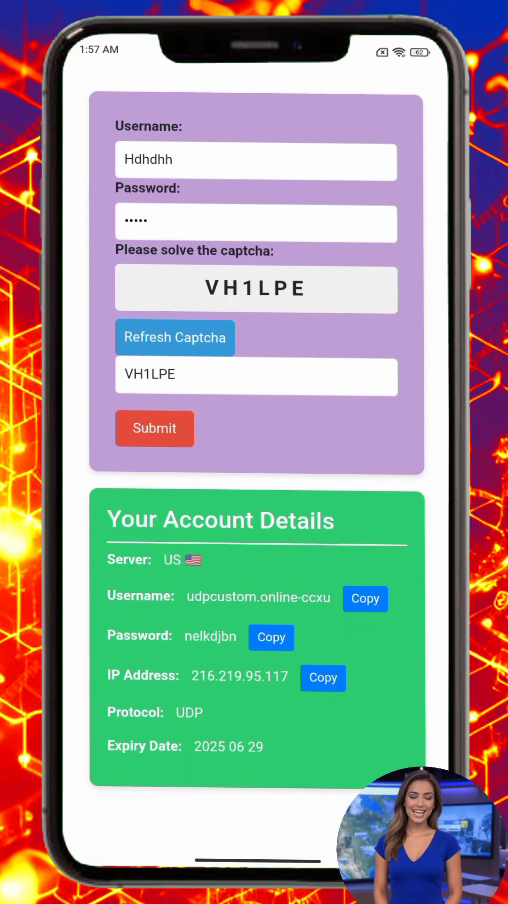
- Copy two of the US account's details, dismissing each 'Copied to clipboard!' alert
scroll(down, 3)
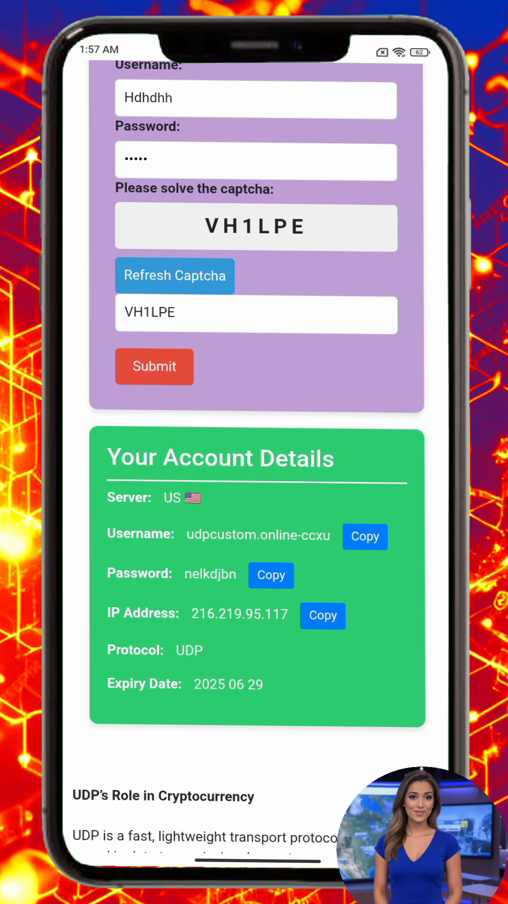
click(365, 536)
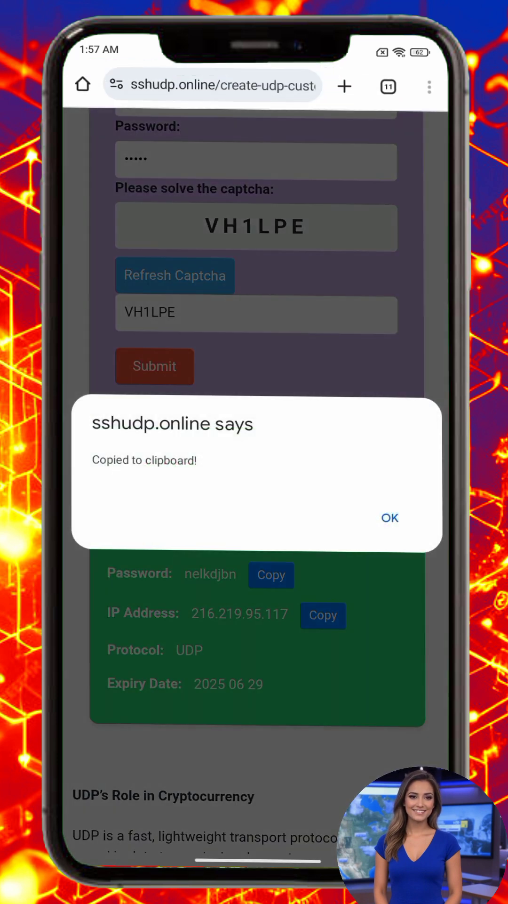
click(391, 518)
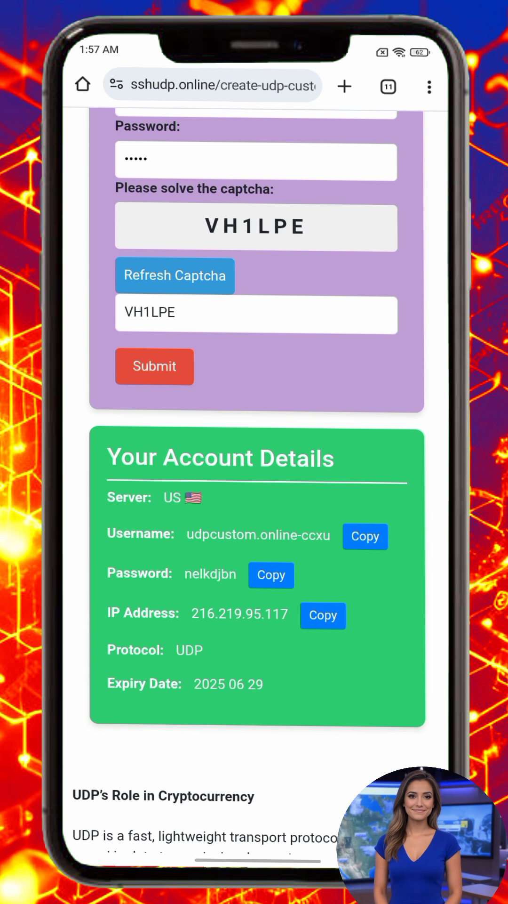
click(365, 537)
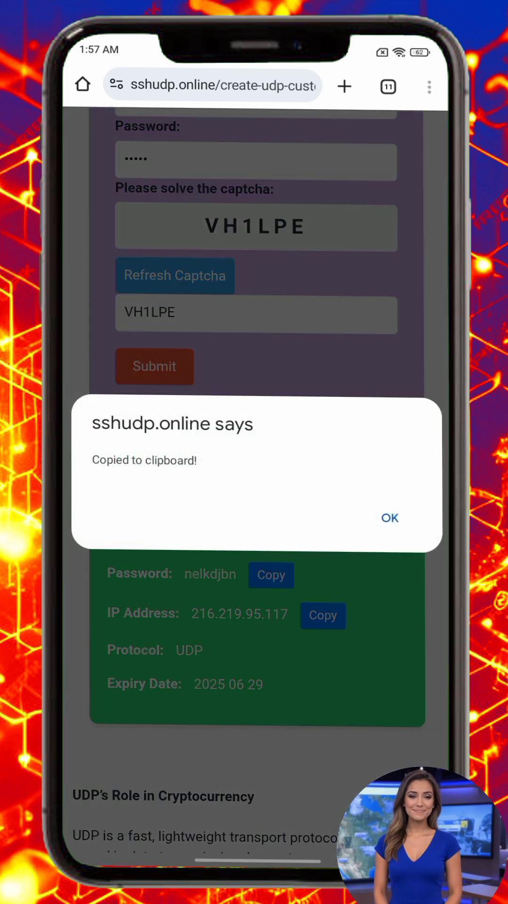
click(390, 518)
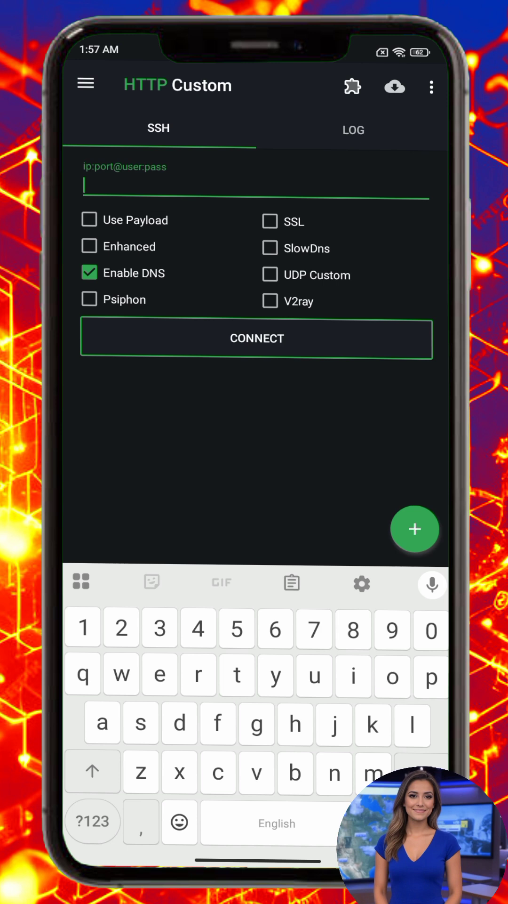
- Enter the server IP with ':1-65535@username:password', enable UDP Custom, and connect
click(291, 583)
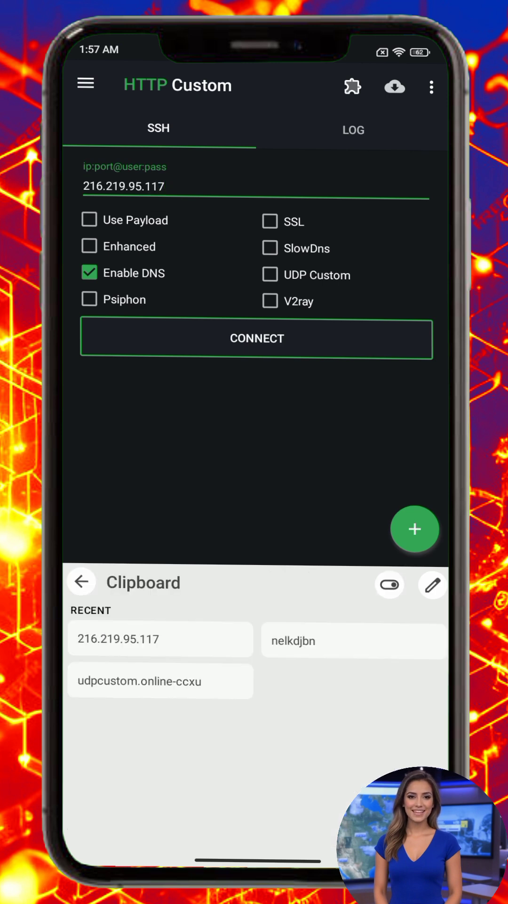
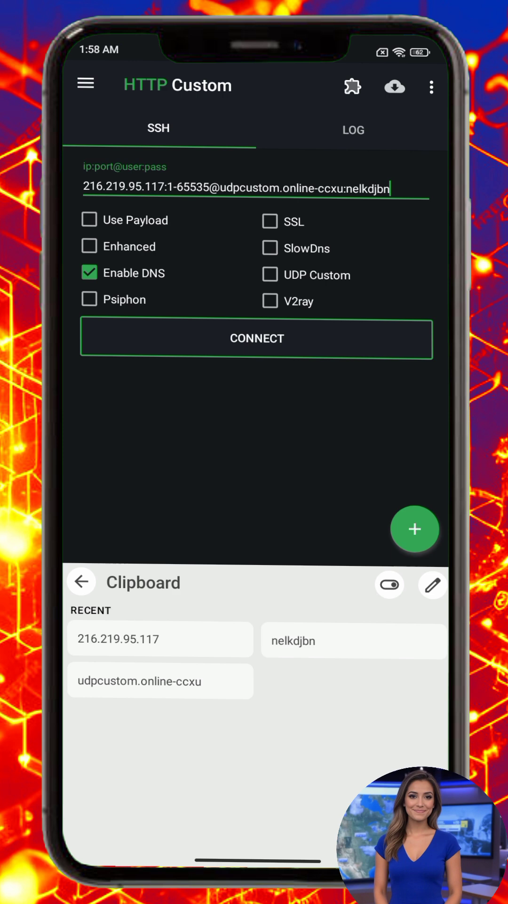
click(269, 275)
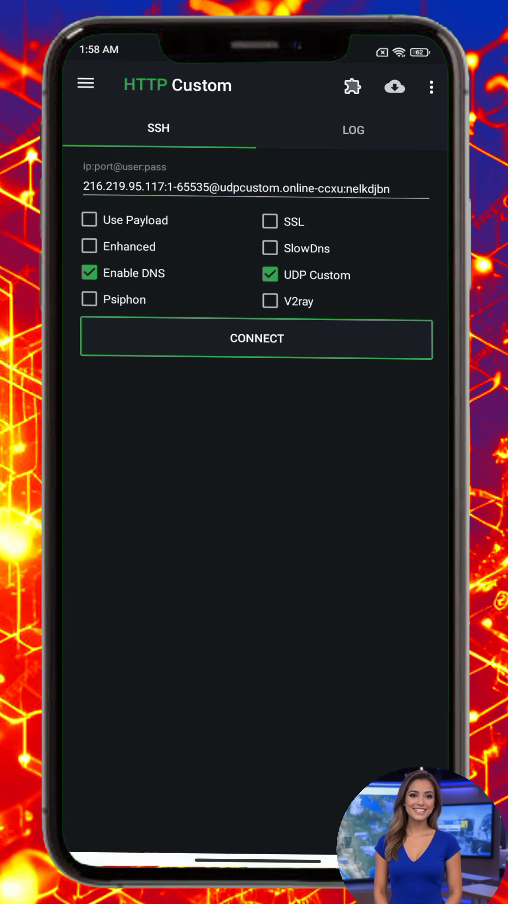
click(256, 339)
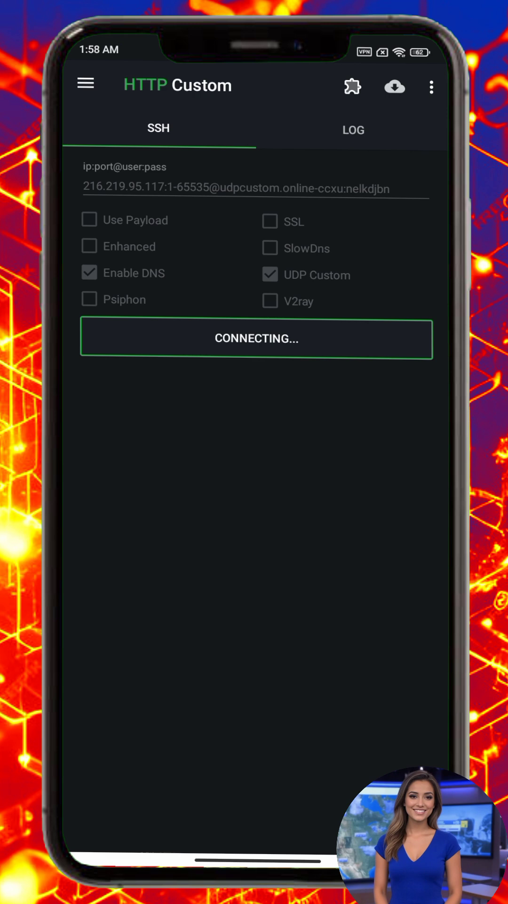
- Apply UDP Tweak settings of 64 Mbit buffer with TX/RX 30, then view the log
click(431, 87)
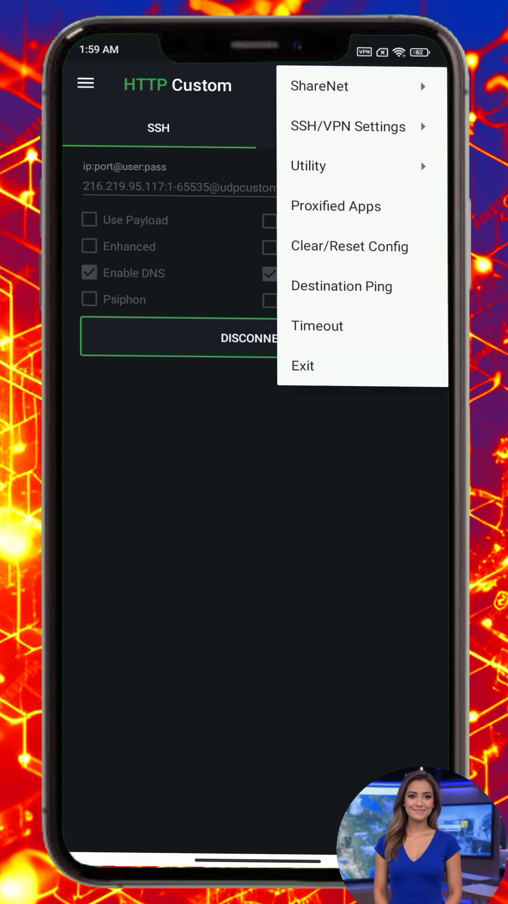
click(349, 126)
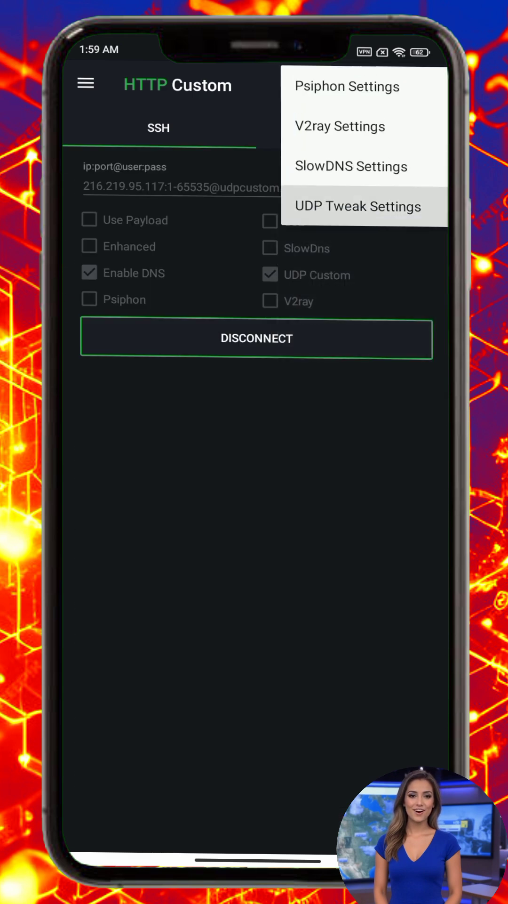
click(357, 206)
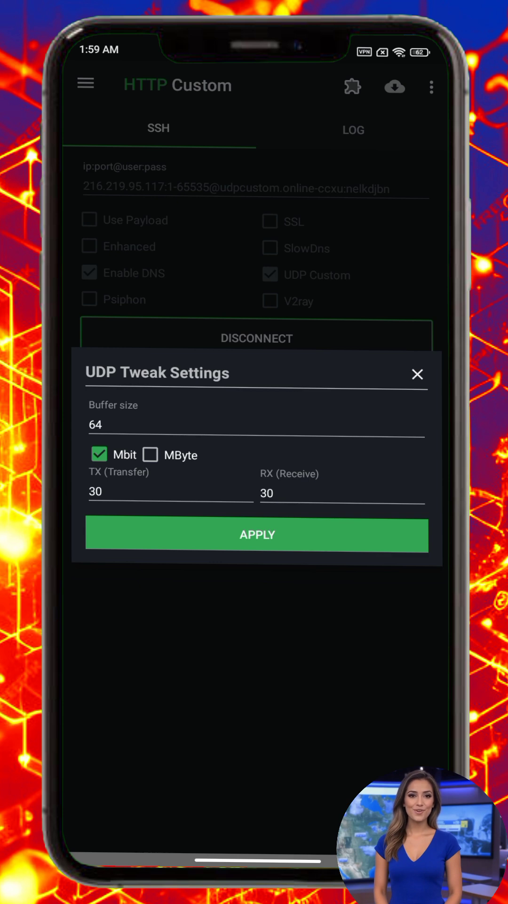
click(257, 534)
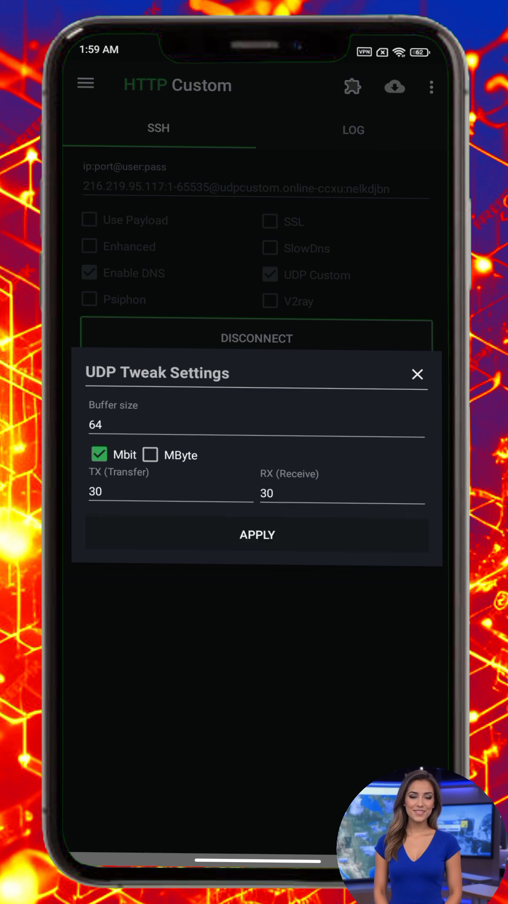
click(418, 375)
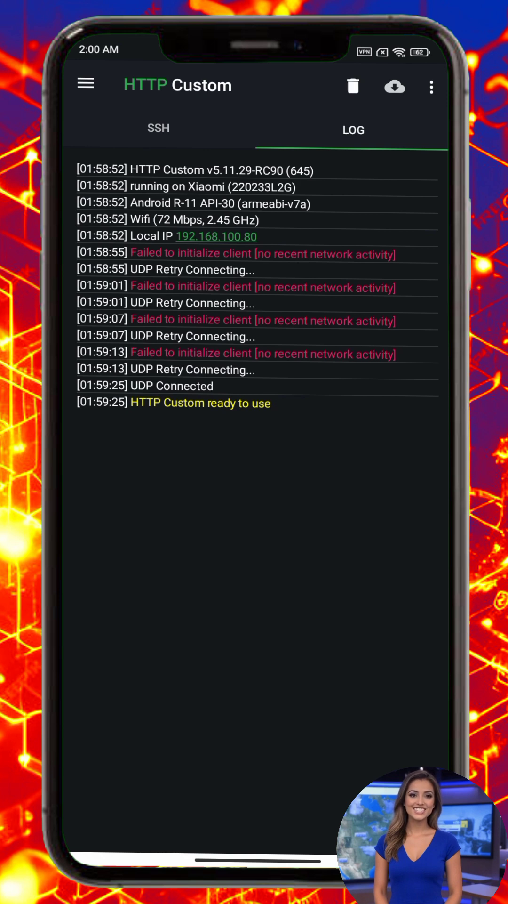
- After the log shows 'HTTP Custom ready to use', go to the SSH tab and disconnect
click(158, 128)
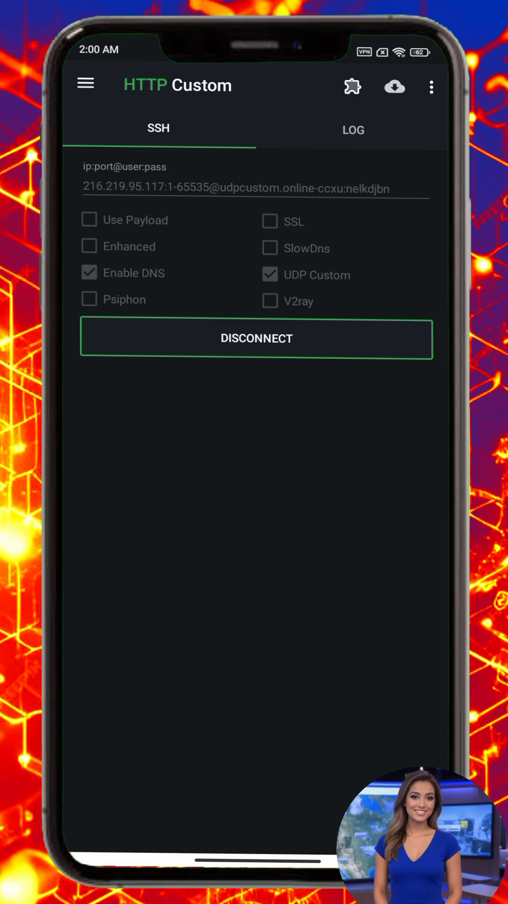
click(256, 339)
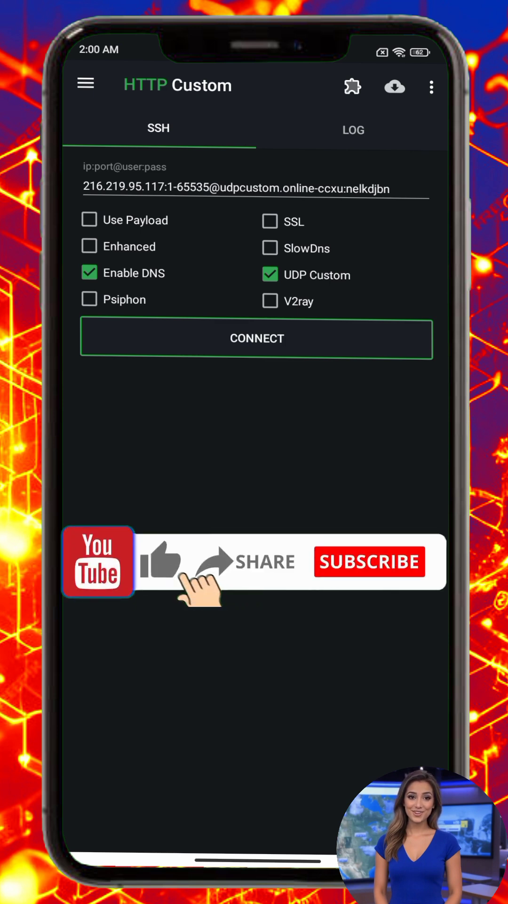
mouse_move(265, 577)
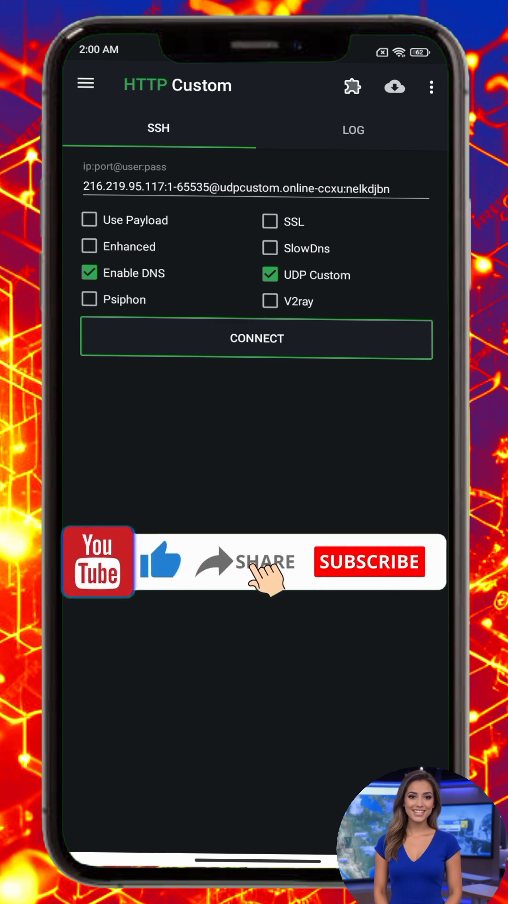